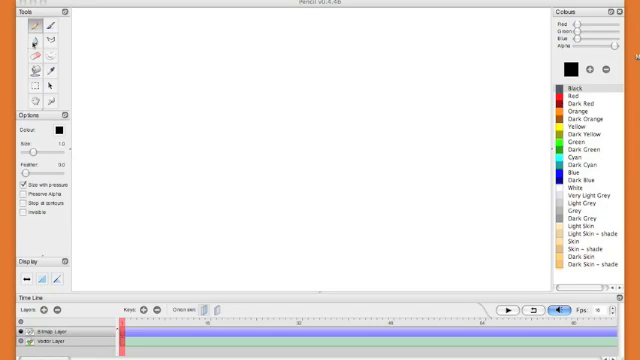
mouse_move(508, 188)
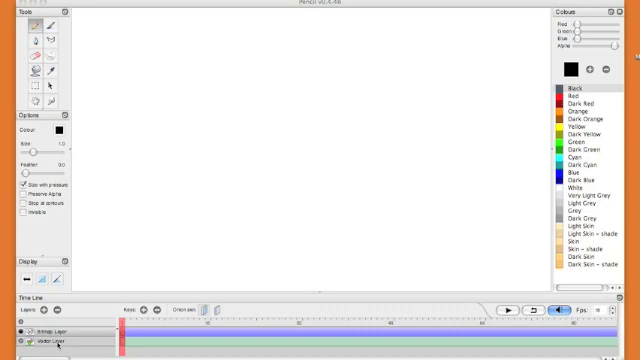
mouse_move(132, 228)
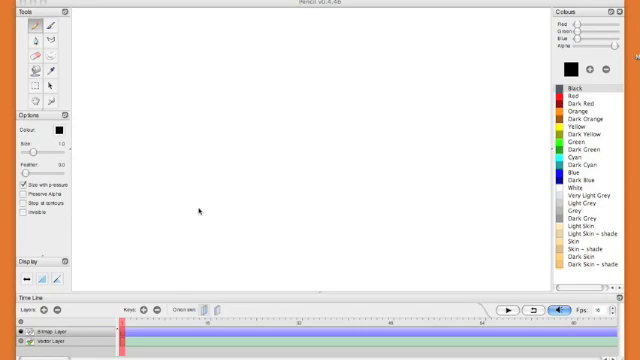
mouse_move(234, 272)
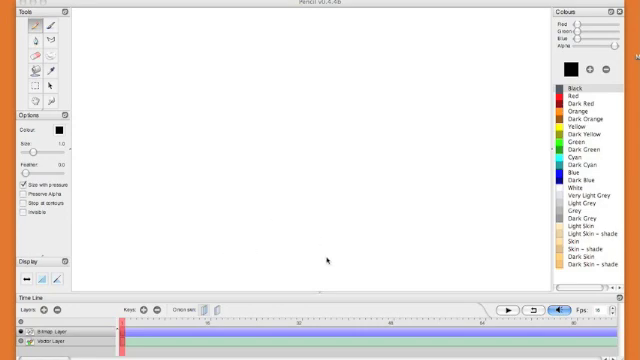
mouse_move(228, 198)
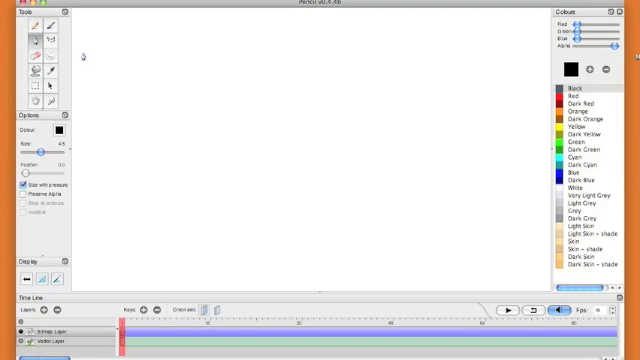
Move the playhead a few frames forward along the empty timeline
drag(96, 48, 80, 76)
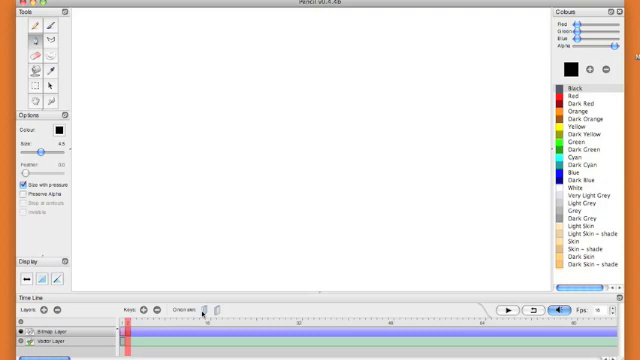
mouse_move(98, 52)
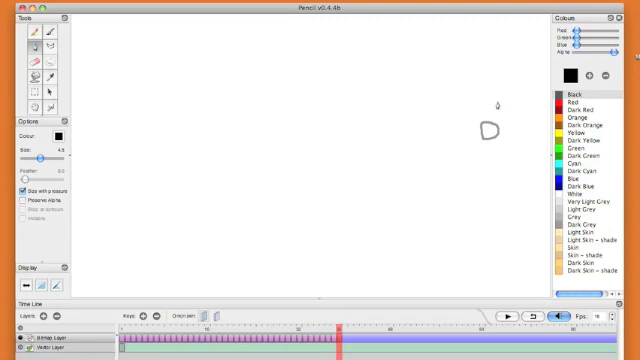
Draw a small black circle near the right side of the canvas with the Pen
drag(496, 104, 490, 120)
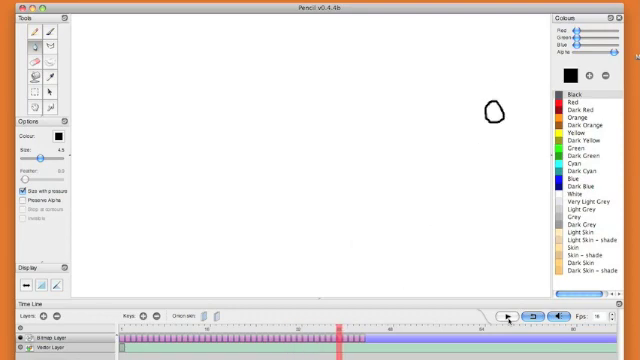
Scrub the playhead back to earlier frames to preview the circle moving toward the centre
drag(492, 110, 356, 228)
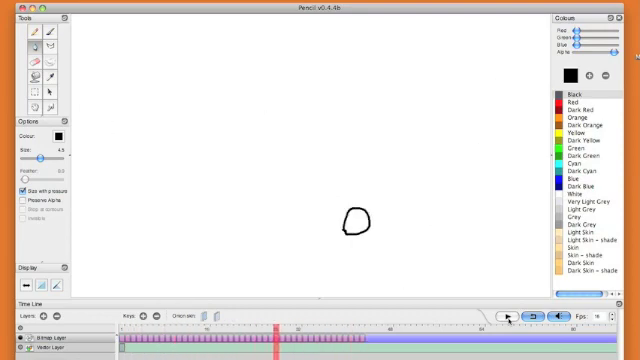